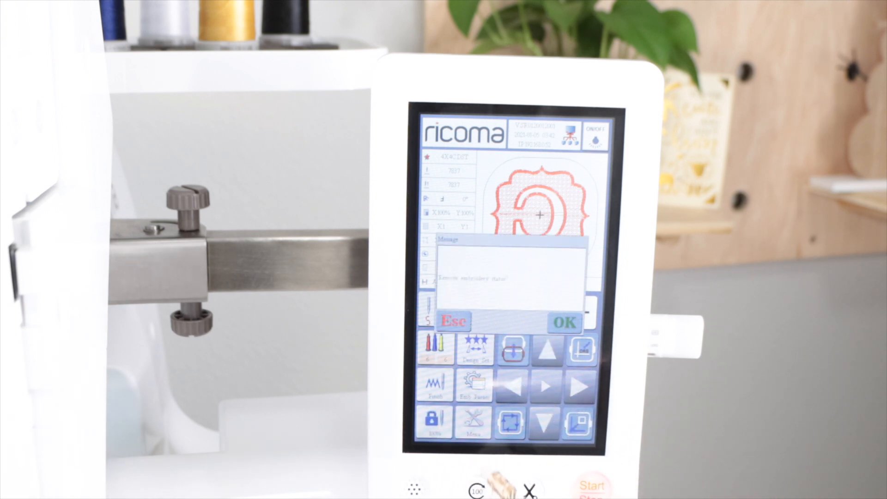
- Confirm leaving embroidery status so the stored design list can be opened
click(562, 322)
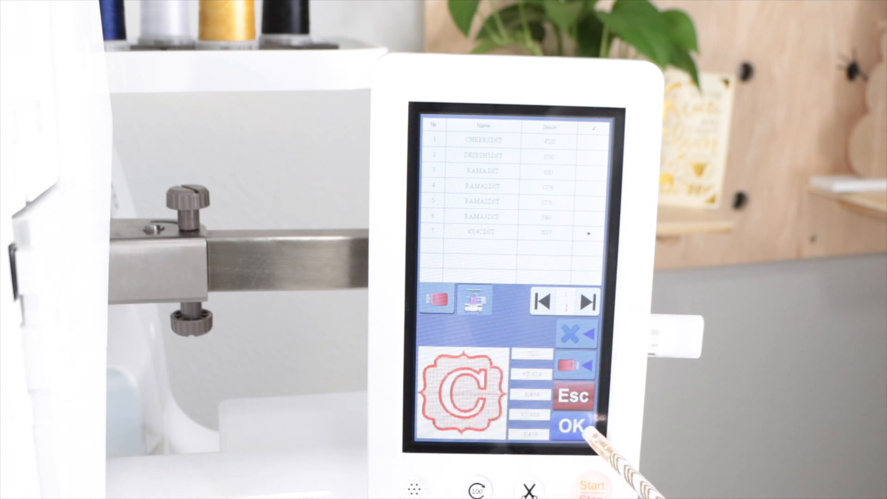
- Load the selected C monogram design and open its needle colour sequence
click(573, 425)
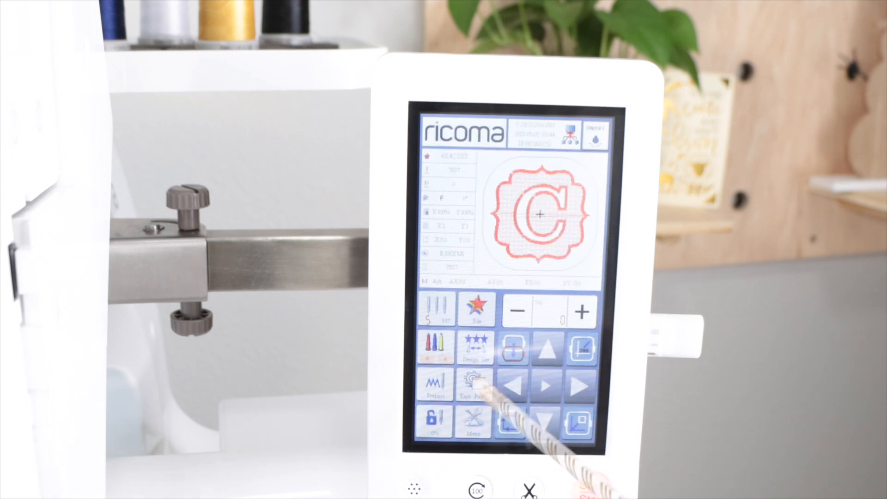
click(477, 380)
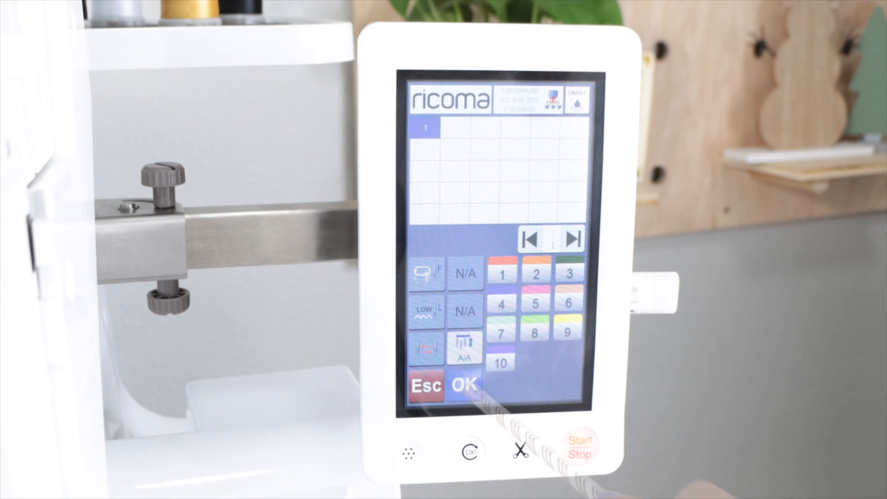
- Confirm the needle thread colour assignments for the C design
click(464, 386)
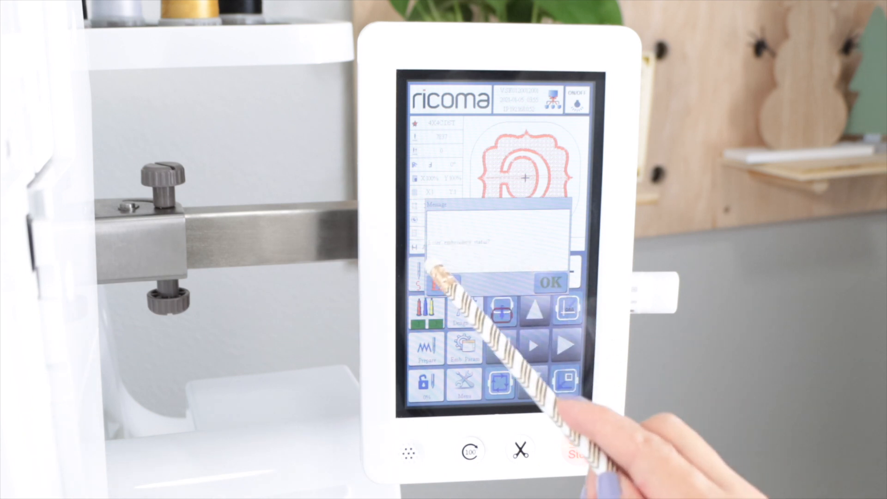
- Confirm the prompt to put the machine into embroidery status
click(550, 282)
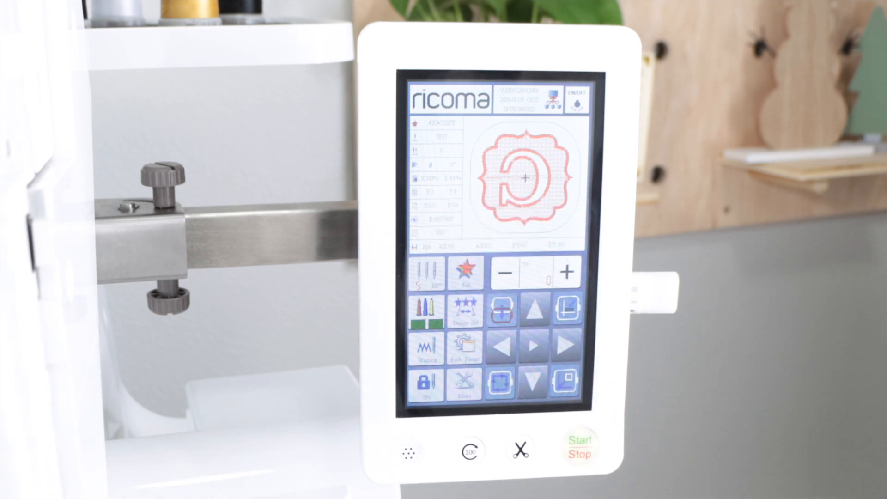